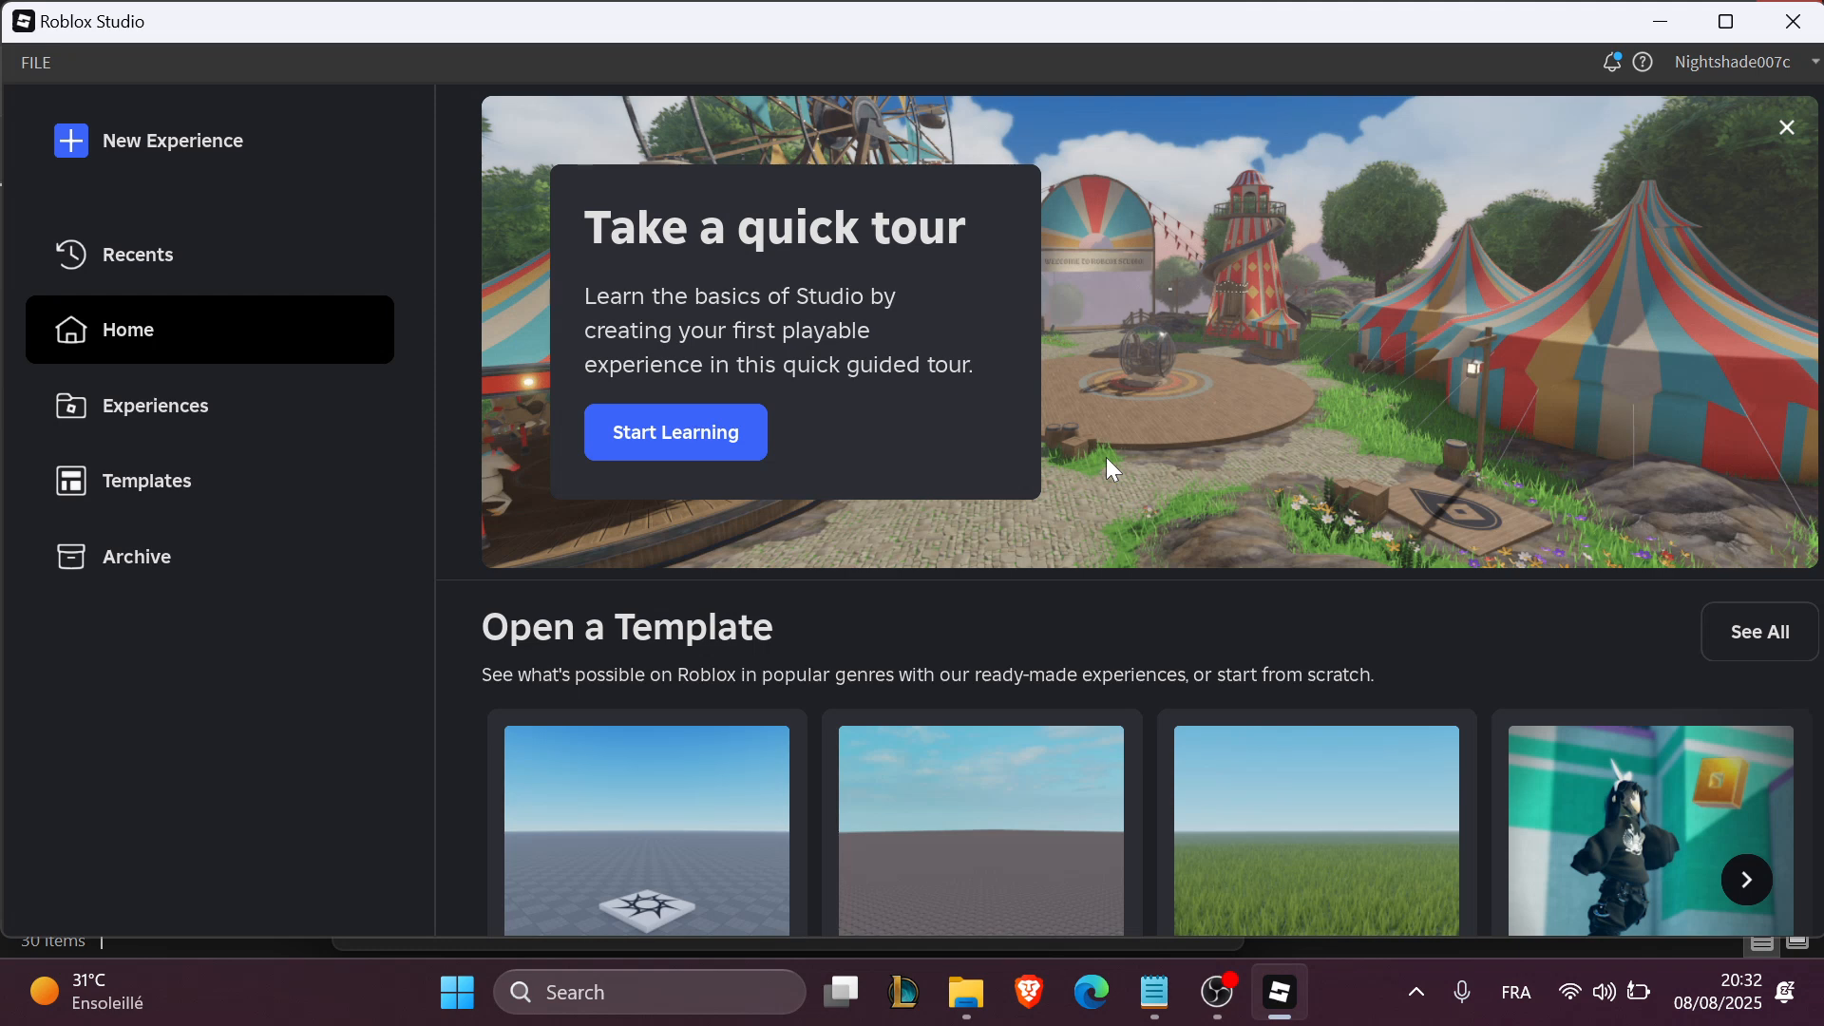
Create a new place from the Platformer template on the Home page.
scroll("down", 3)
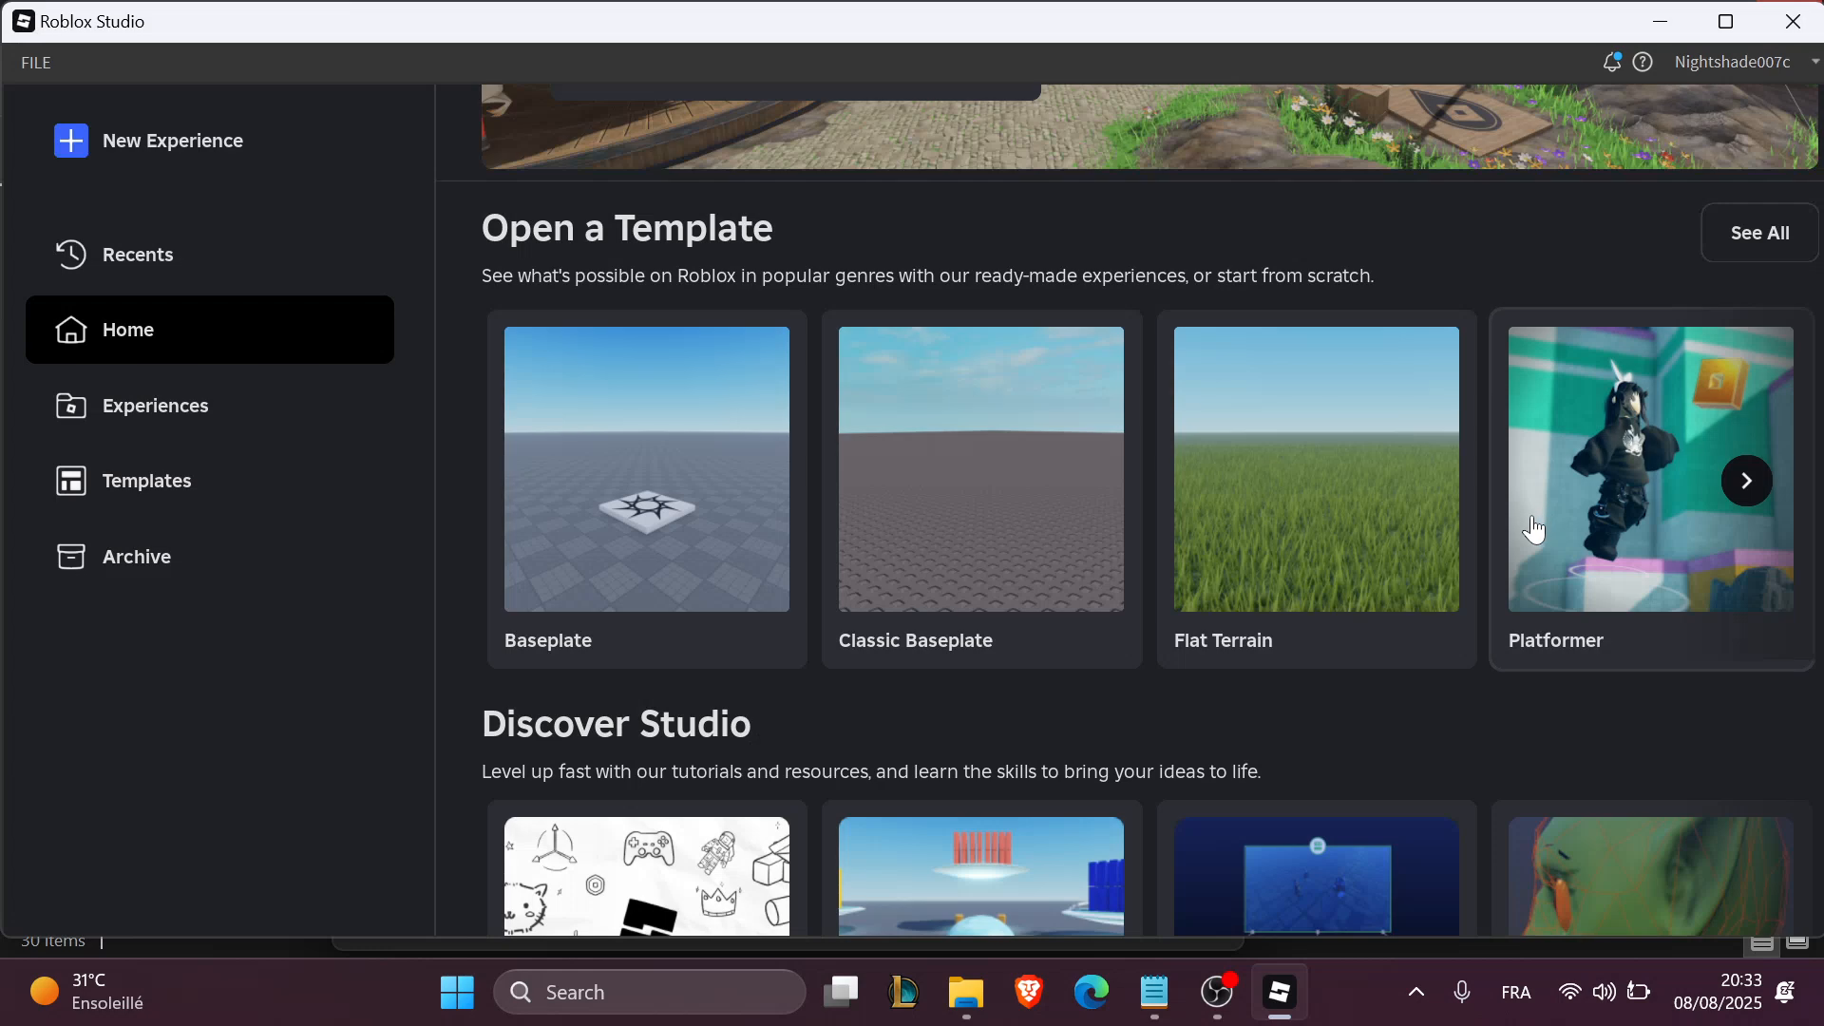
left_click(1648, 467)
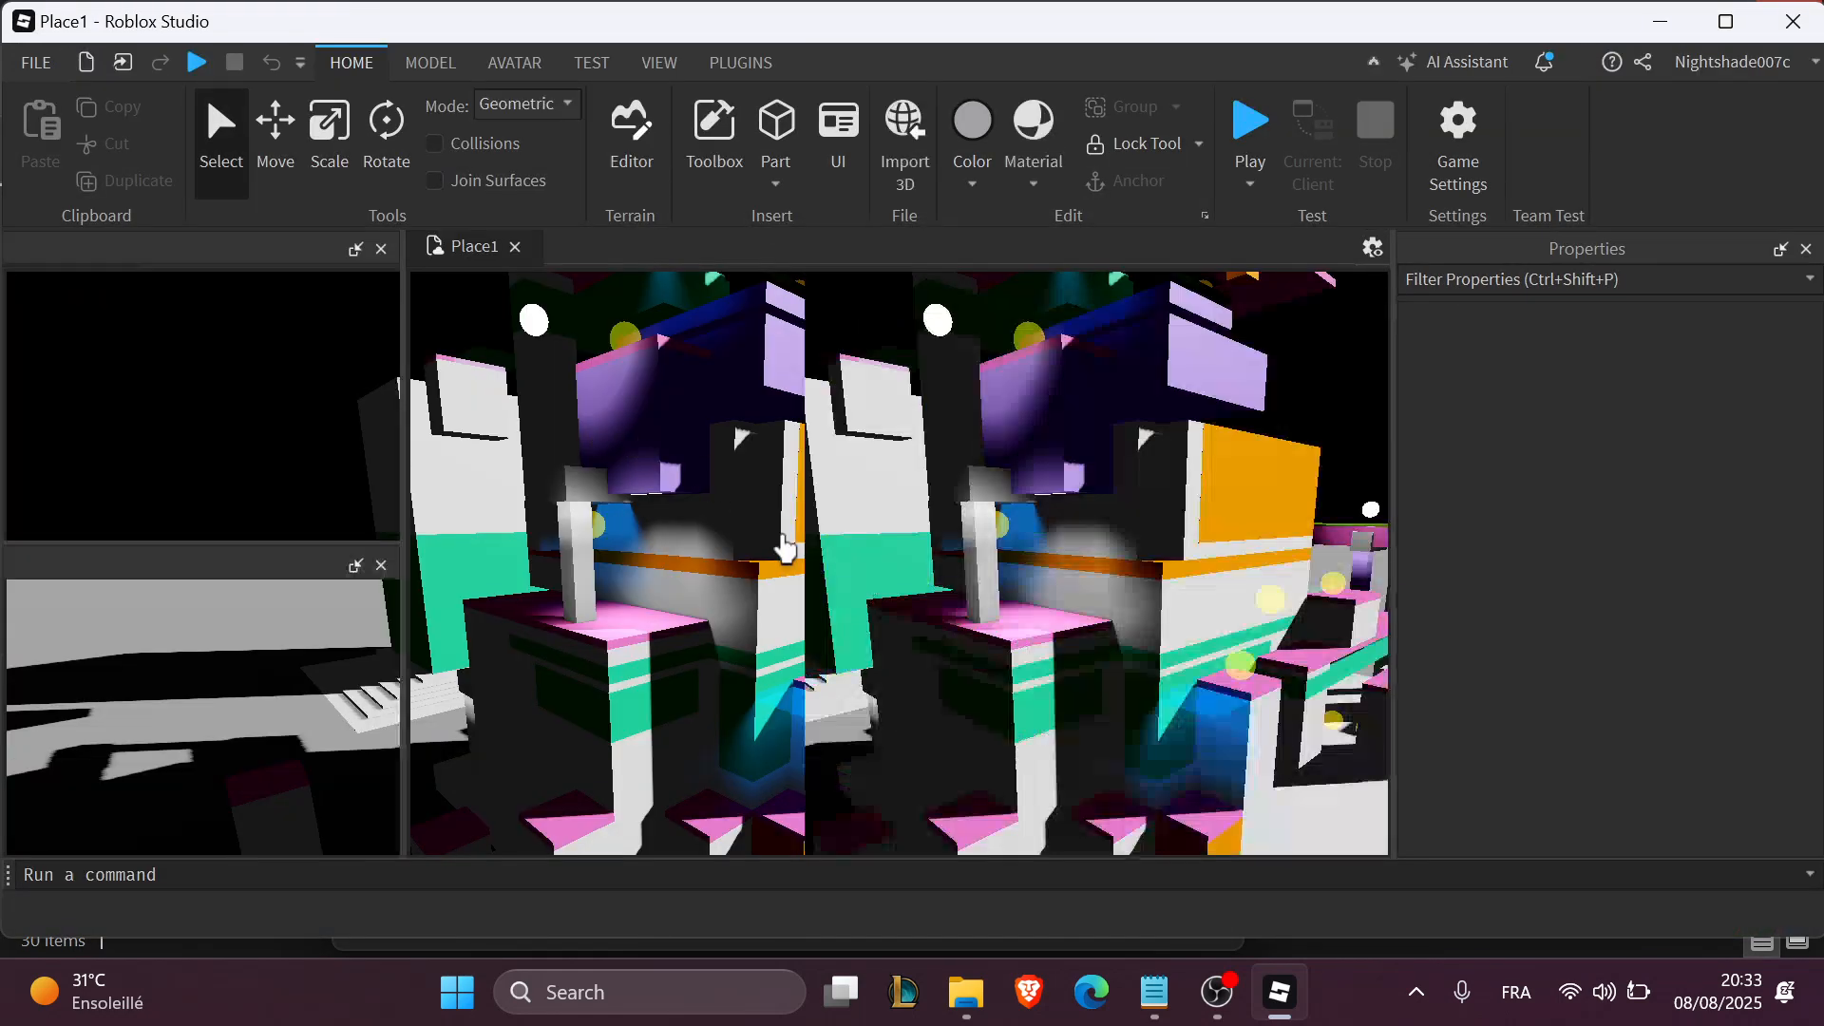
Insert a new Script under GravityFlowers via Insert Object, filtering with 'scr', and view its editor.
right_click(786, 541)
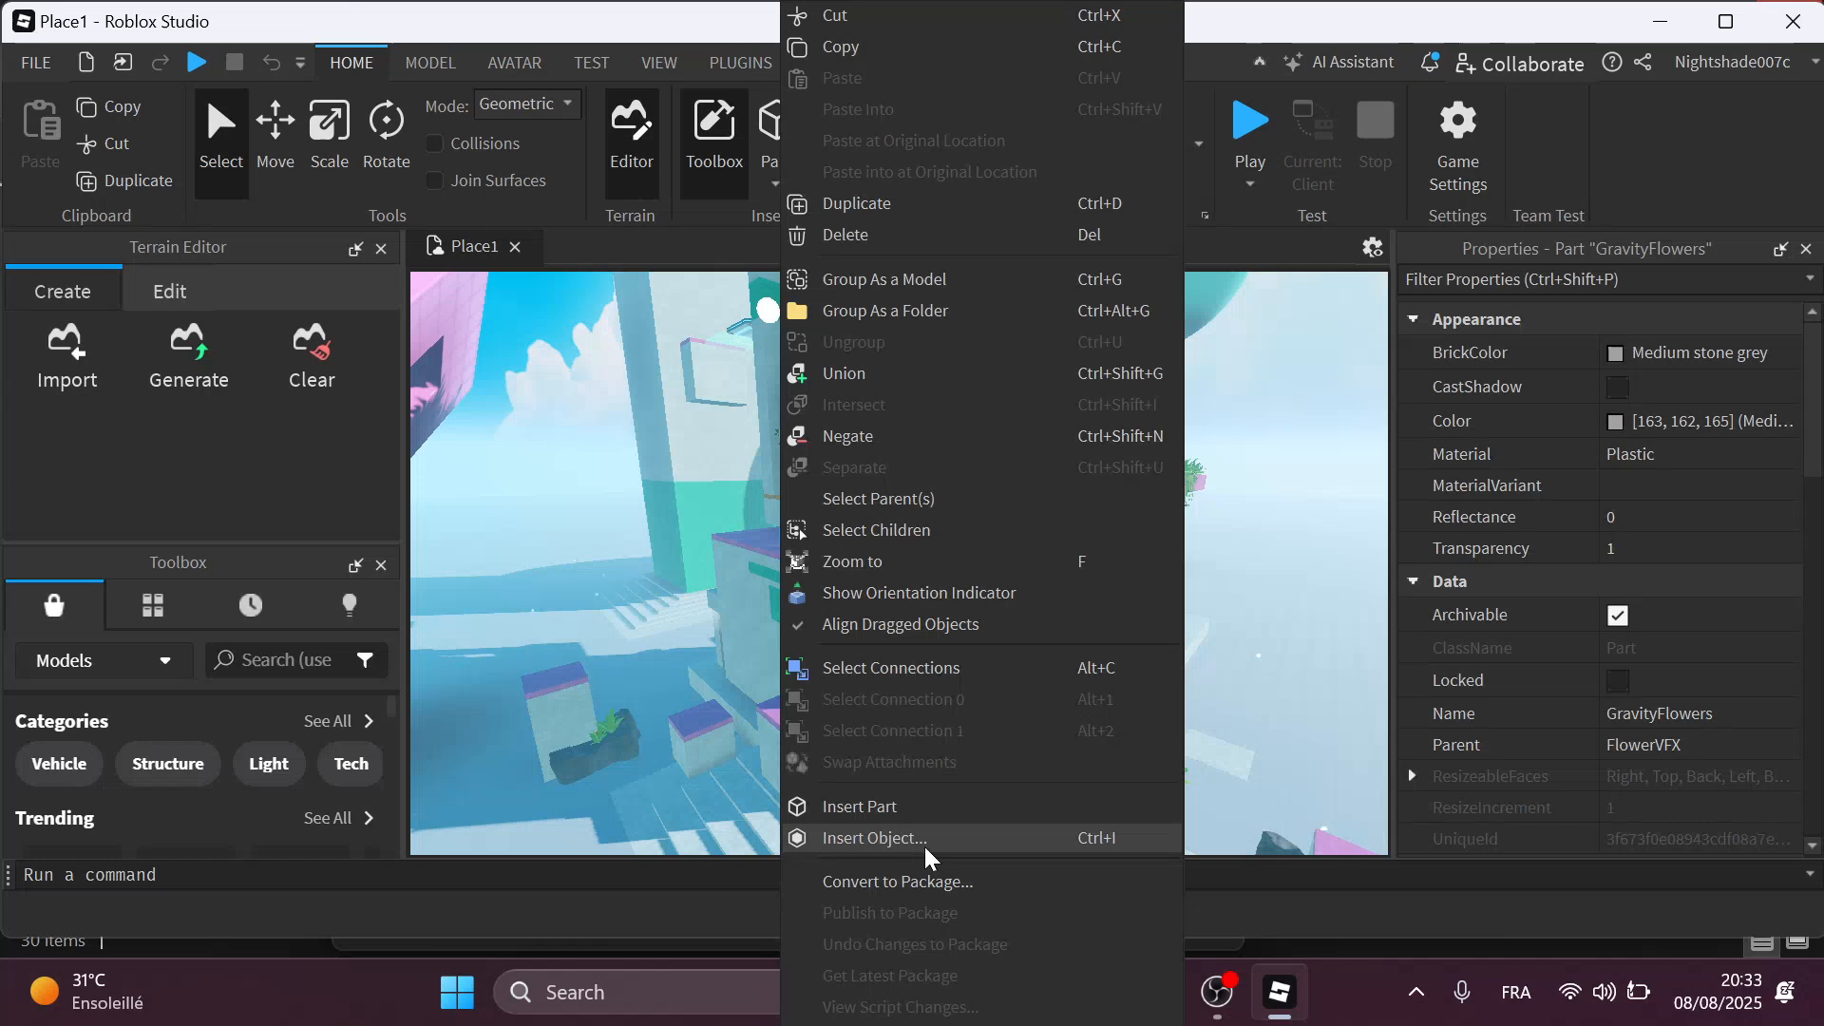
left_click(872, 838)
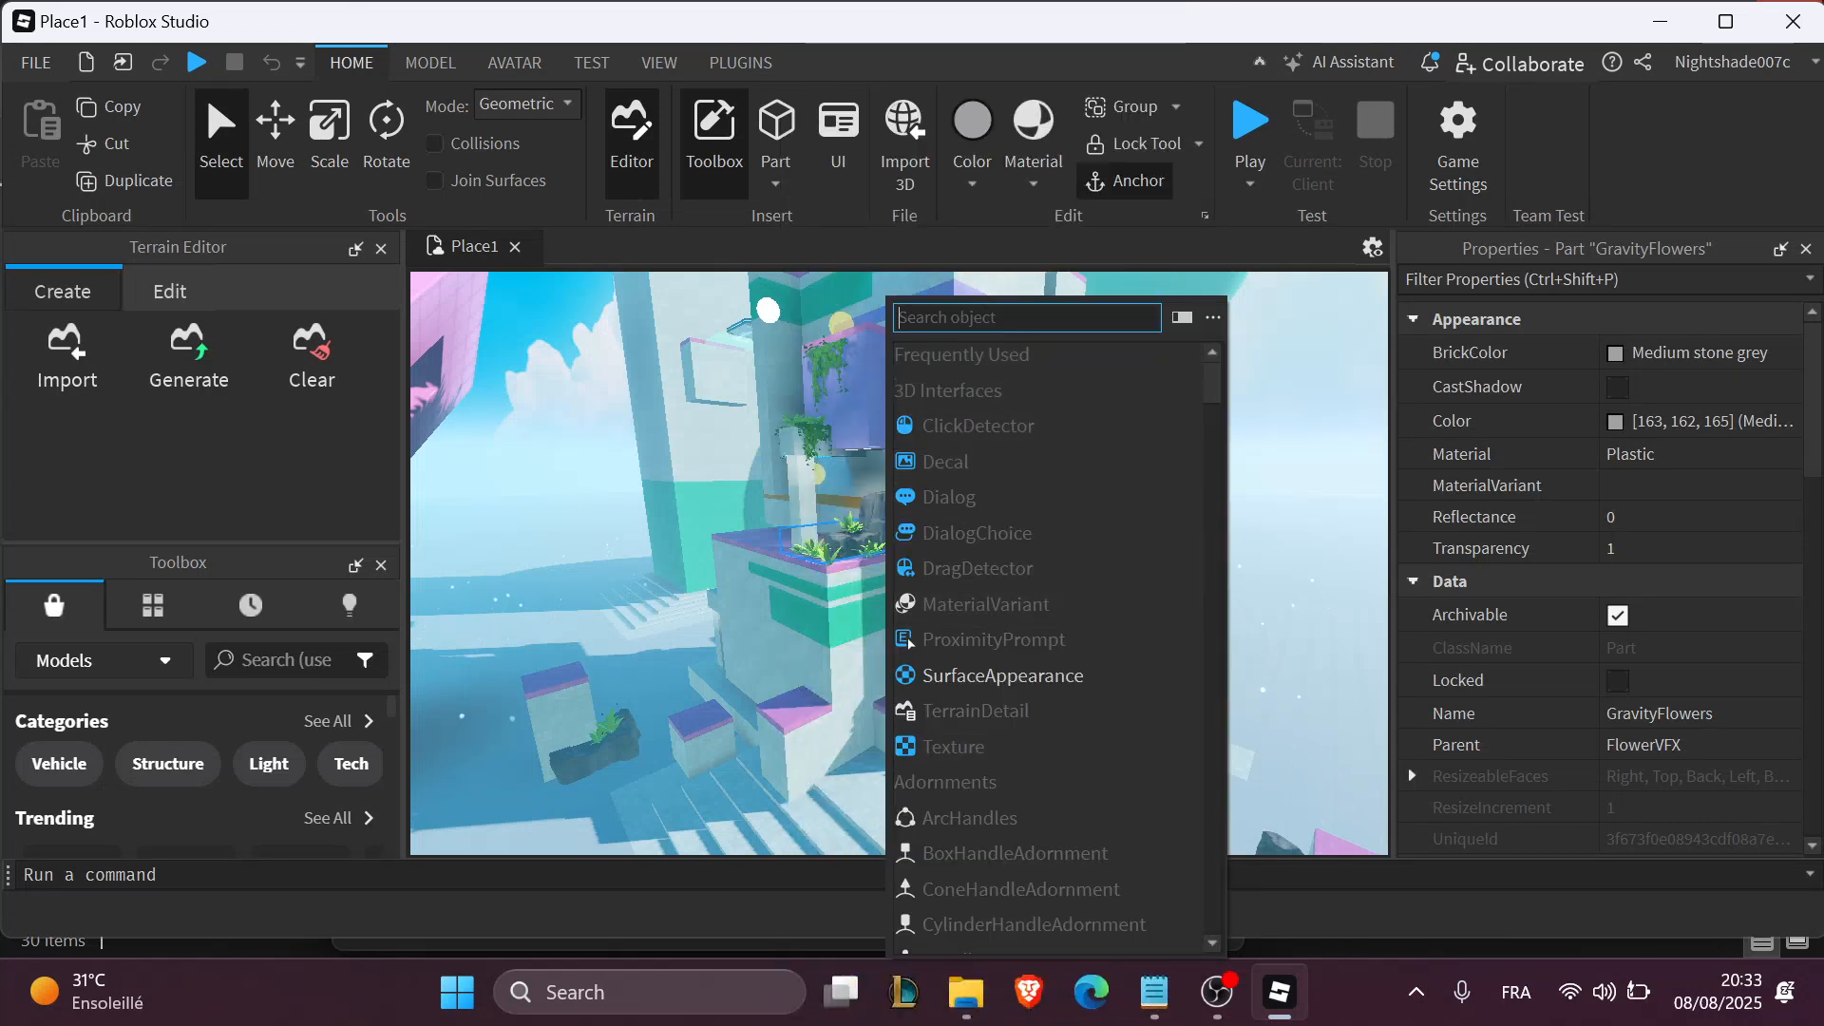
type("scr")
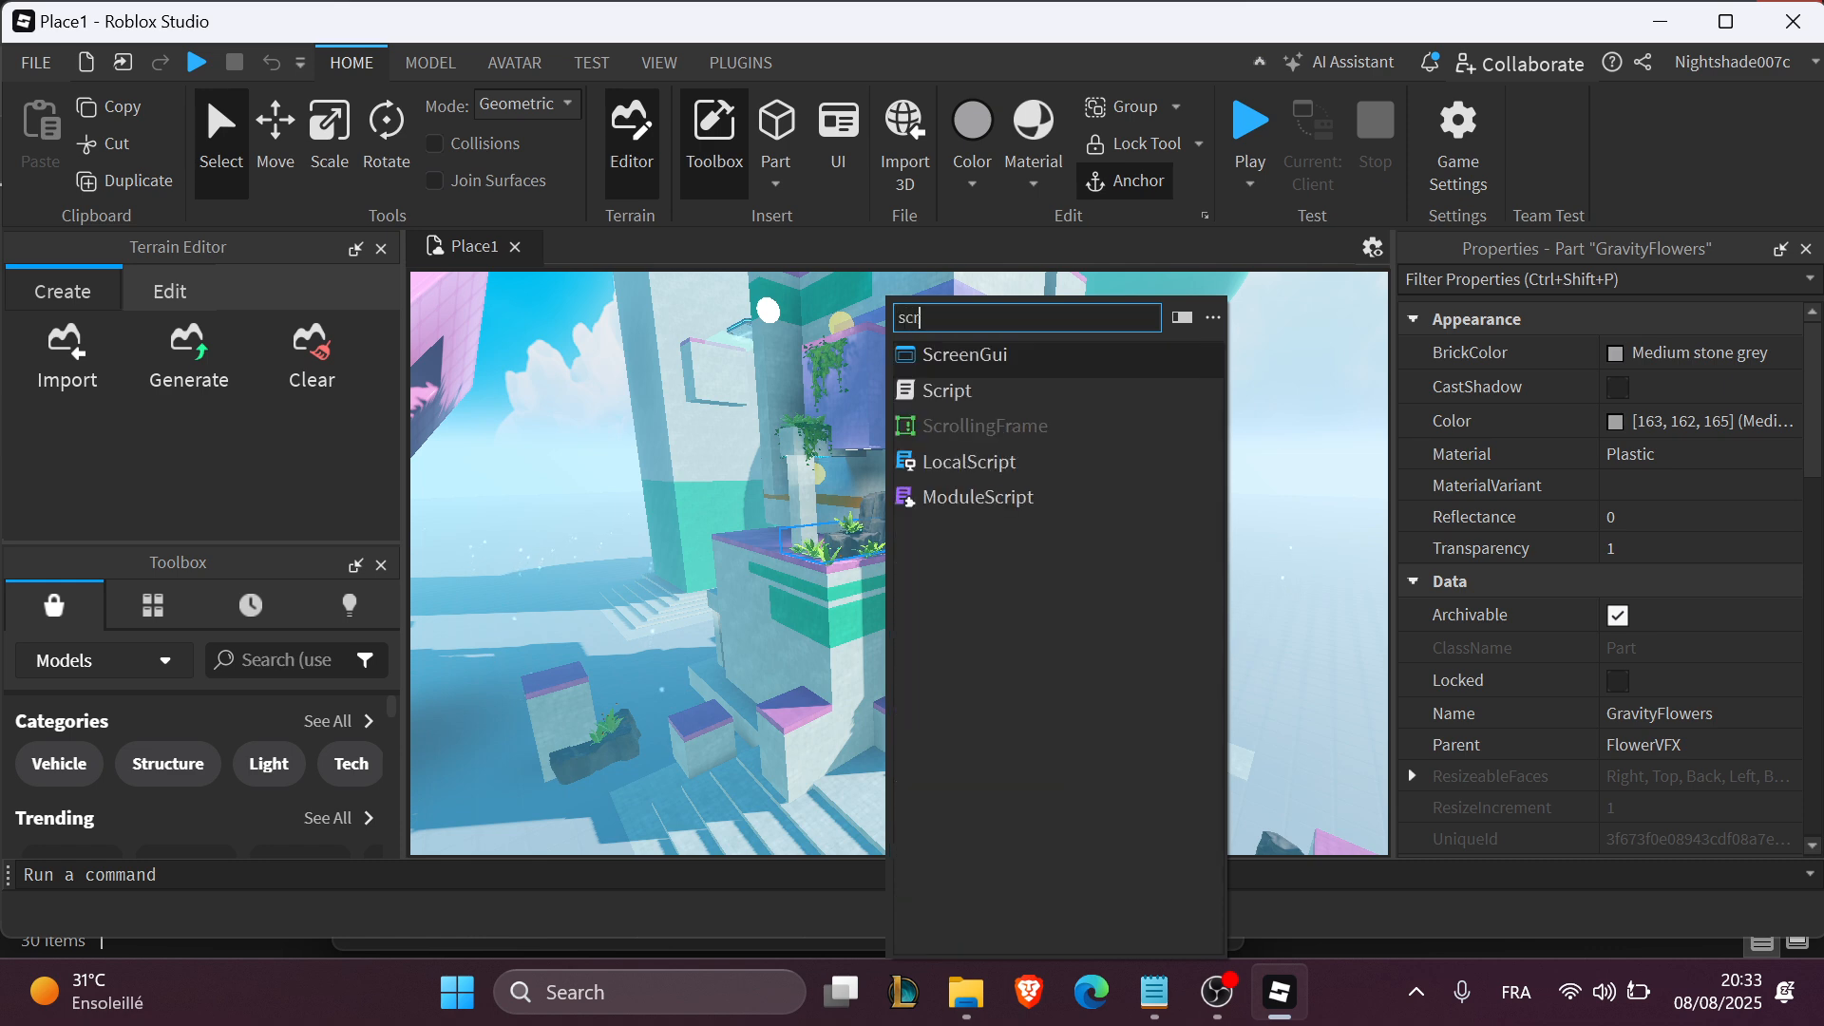
left_click(944, 389)
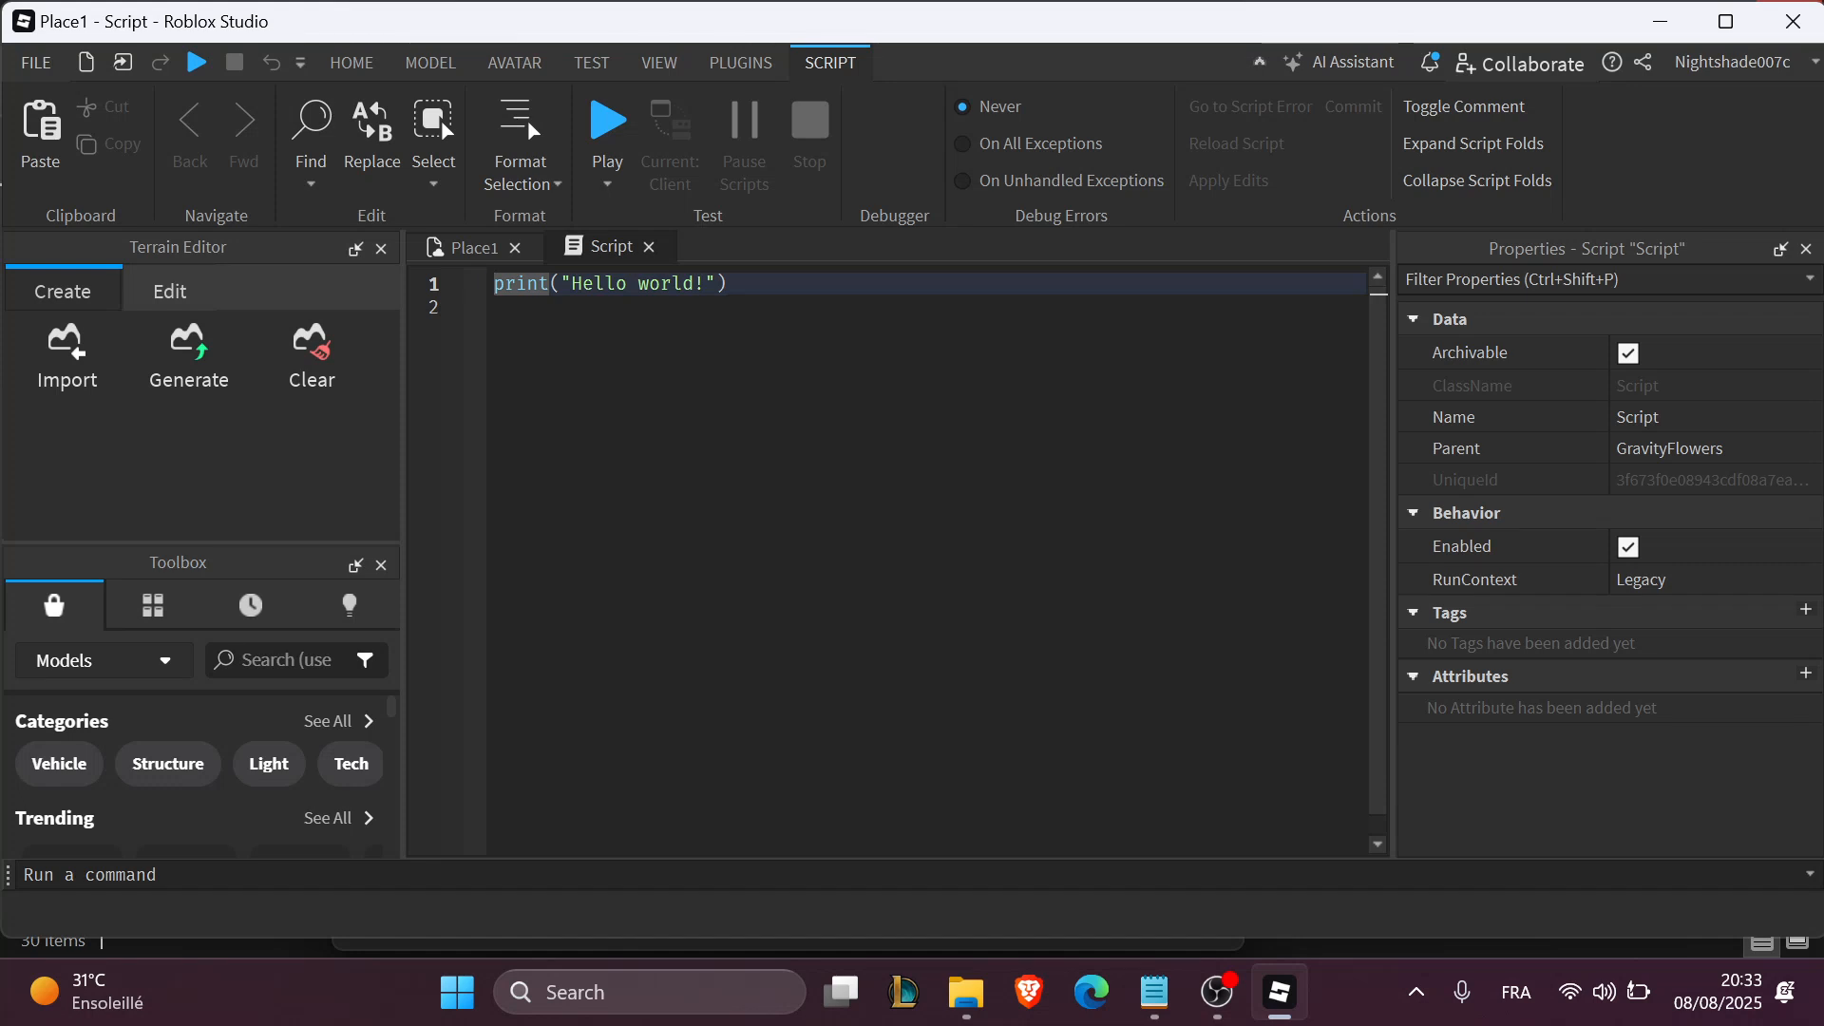
left_click(1151, 991)
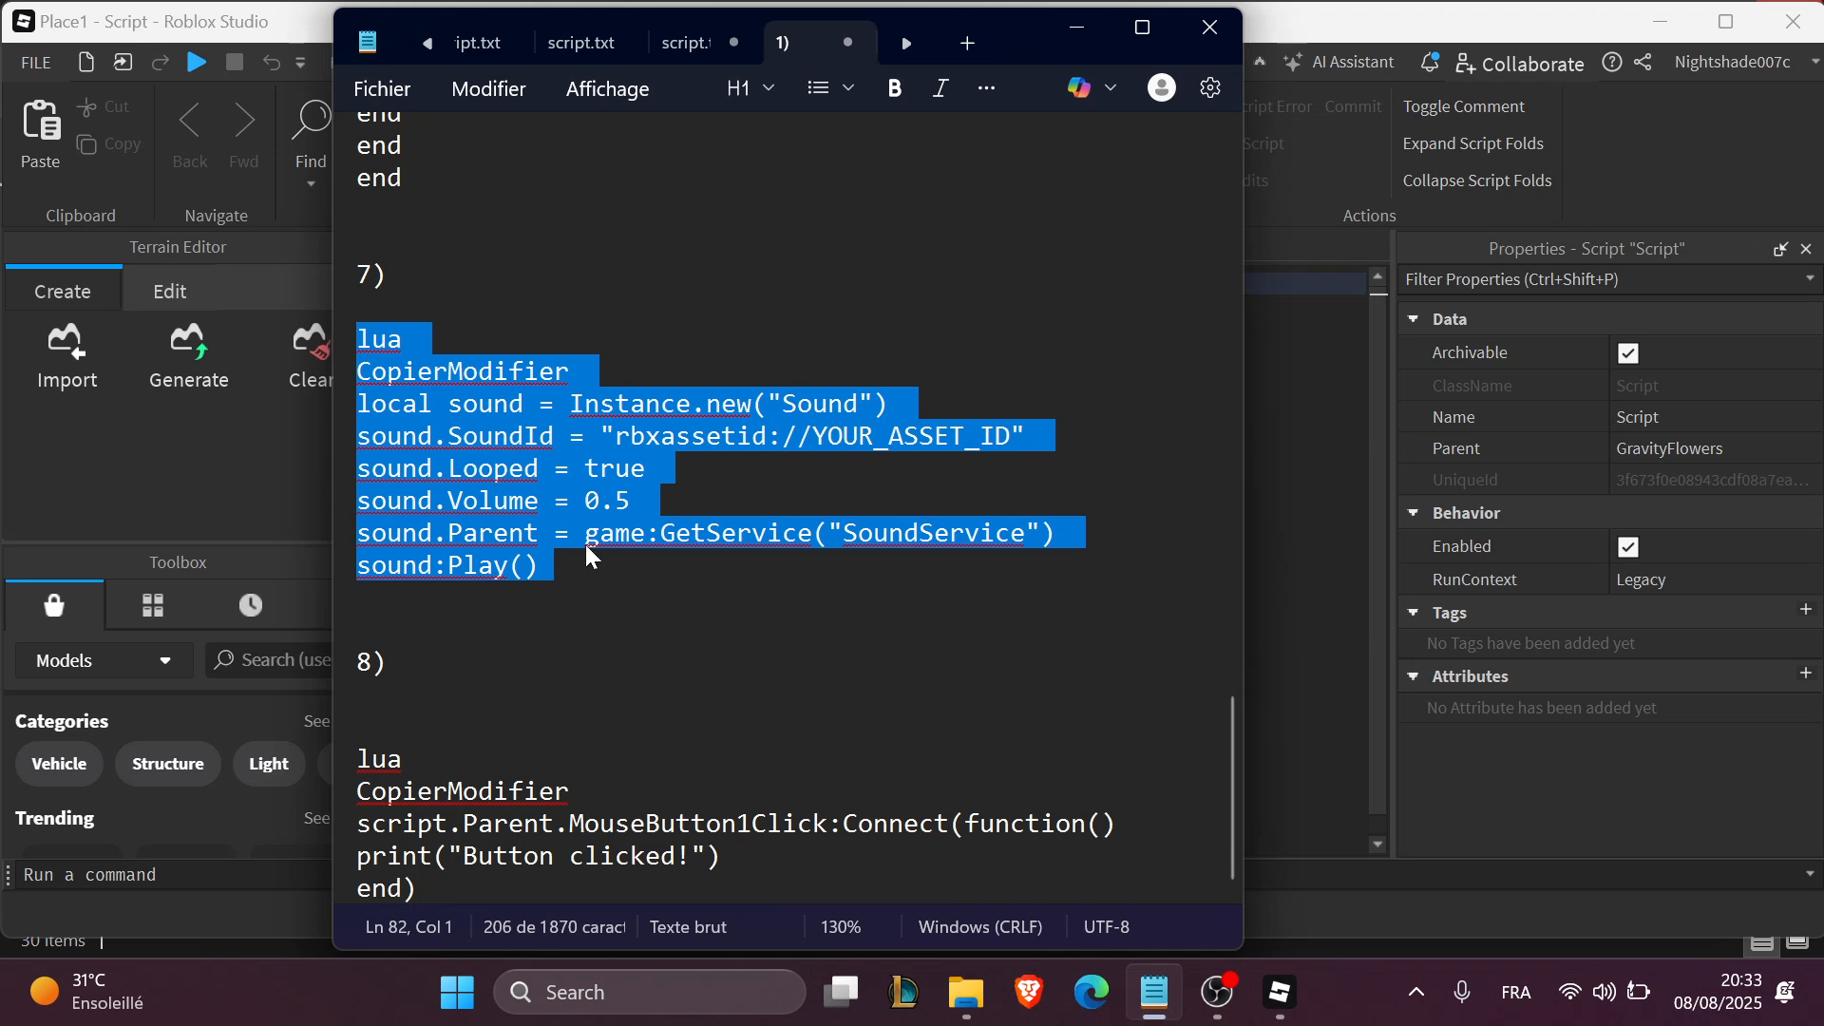
mouse_move(549, 481)
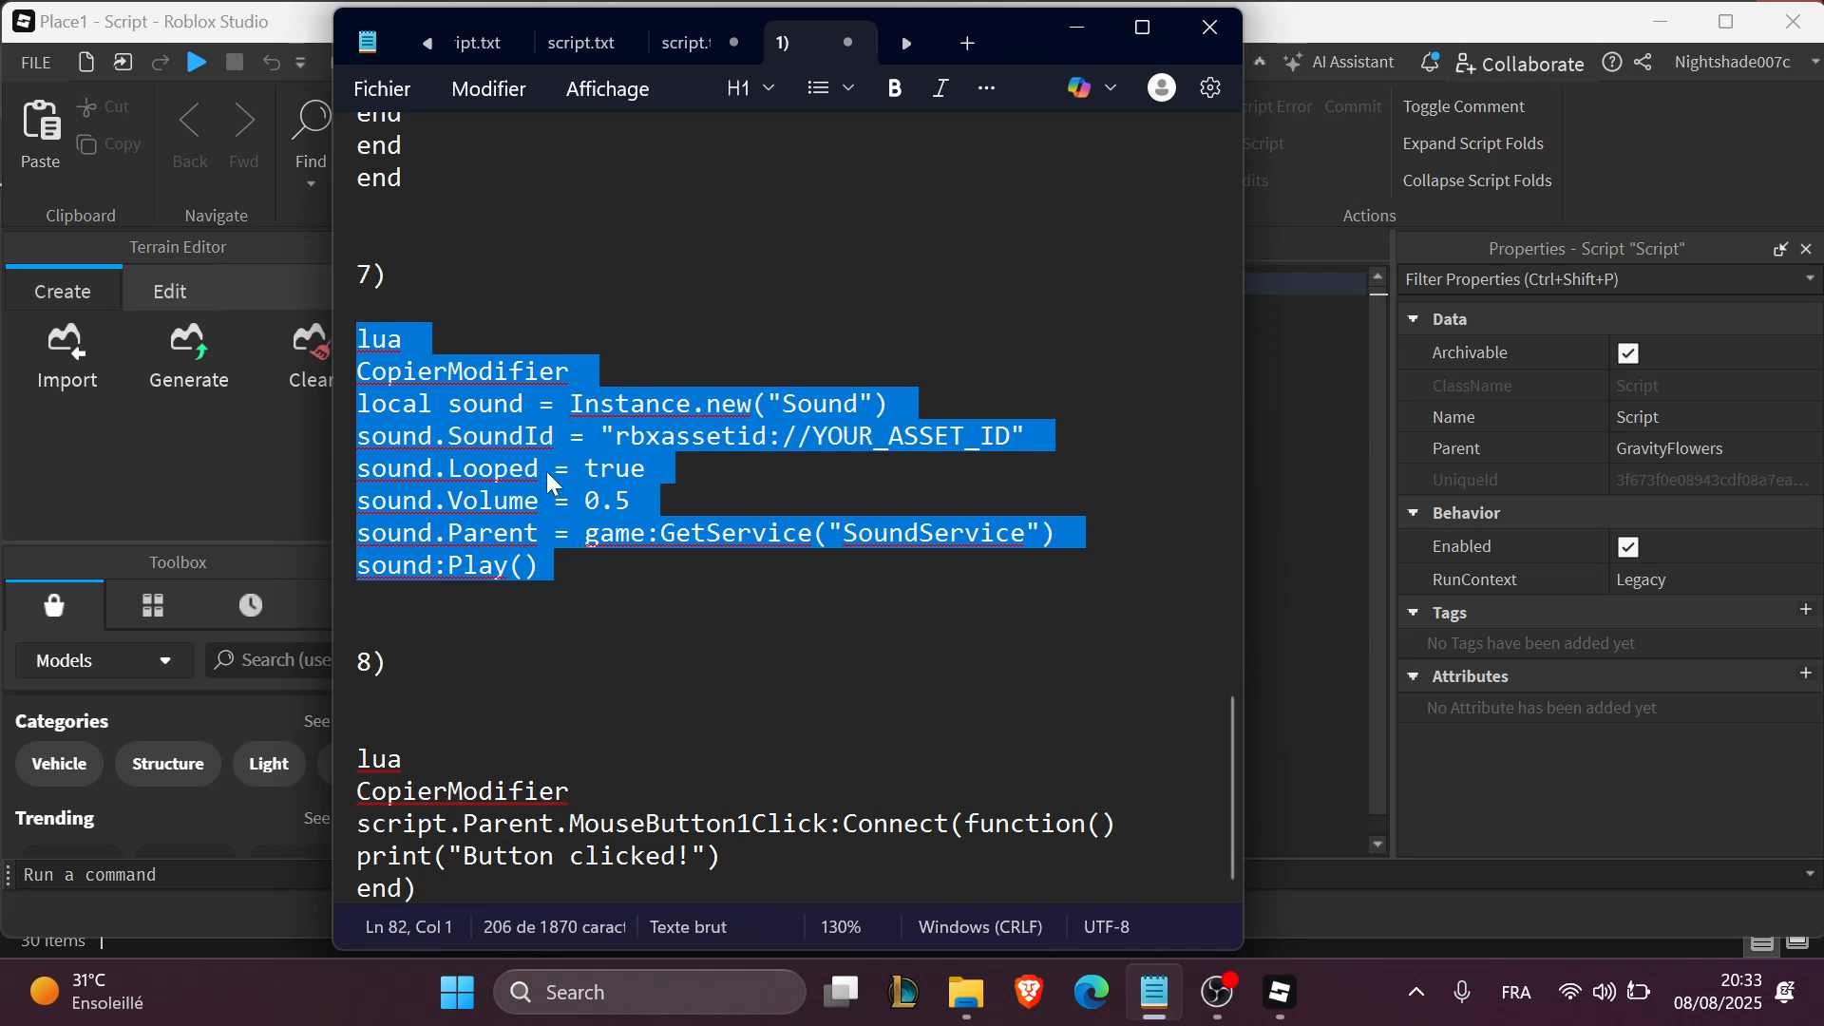
mouse_move(585, 587)
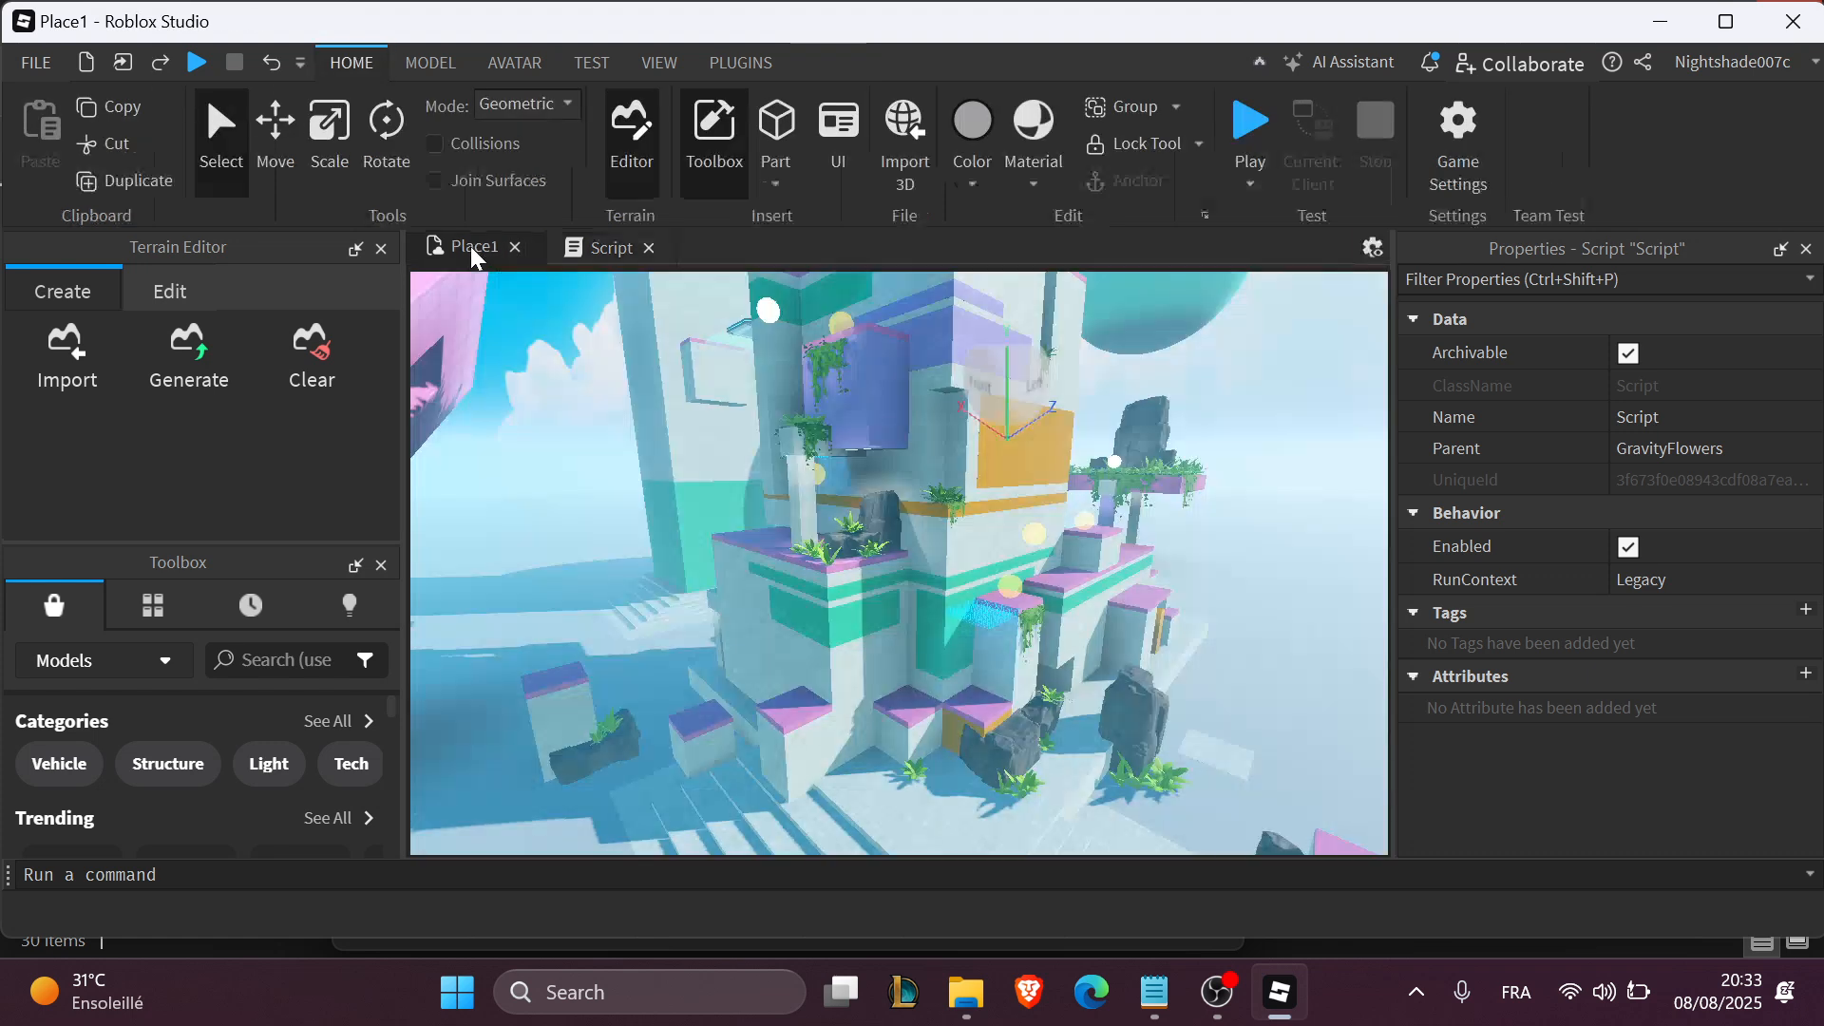
mouse_move(602, 439)
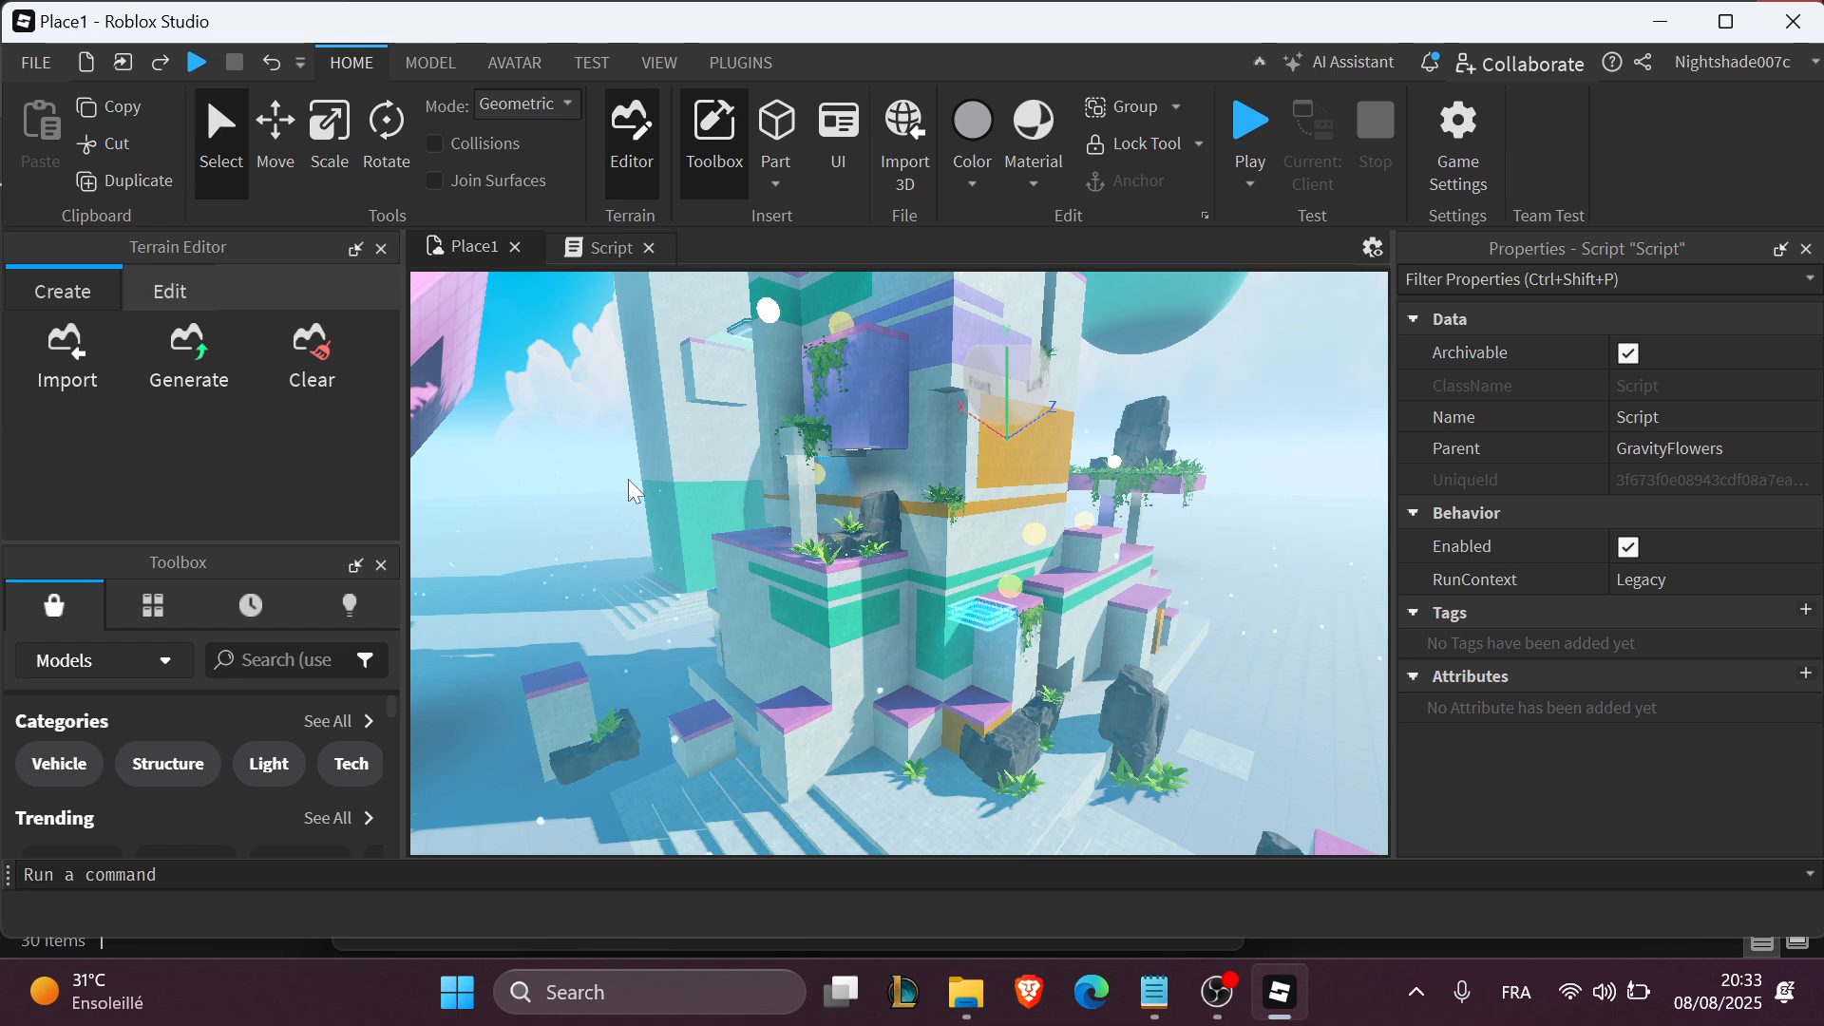
mouse_move(620, 440)
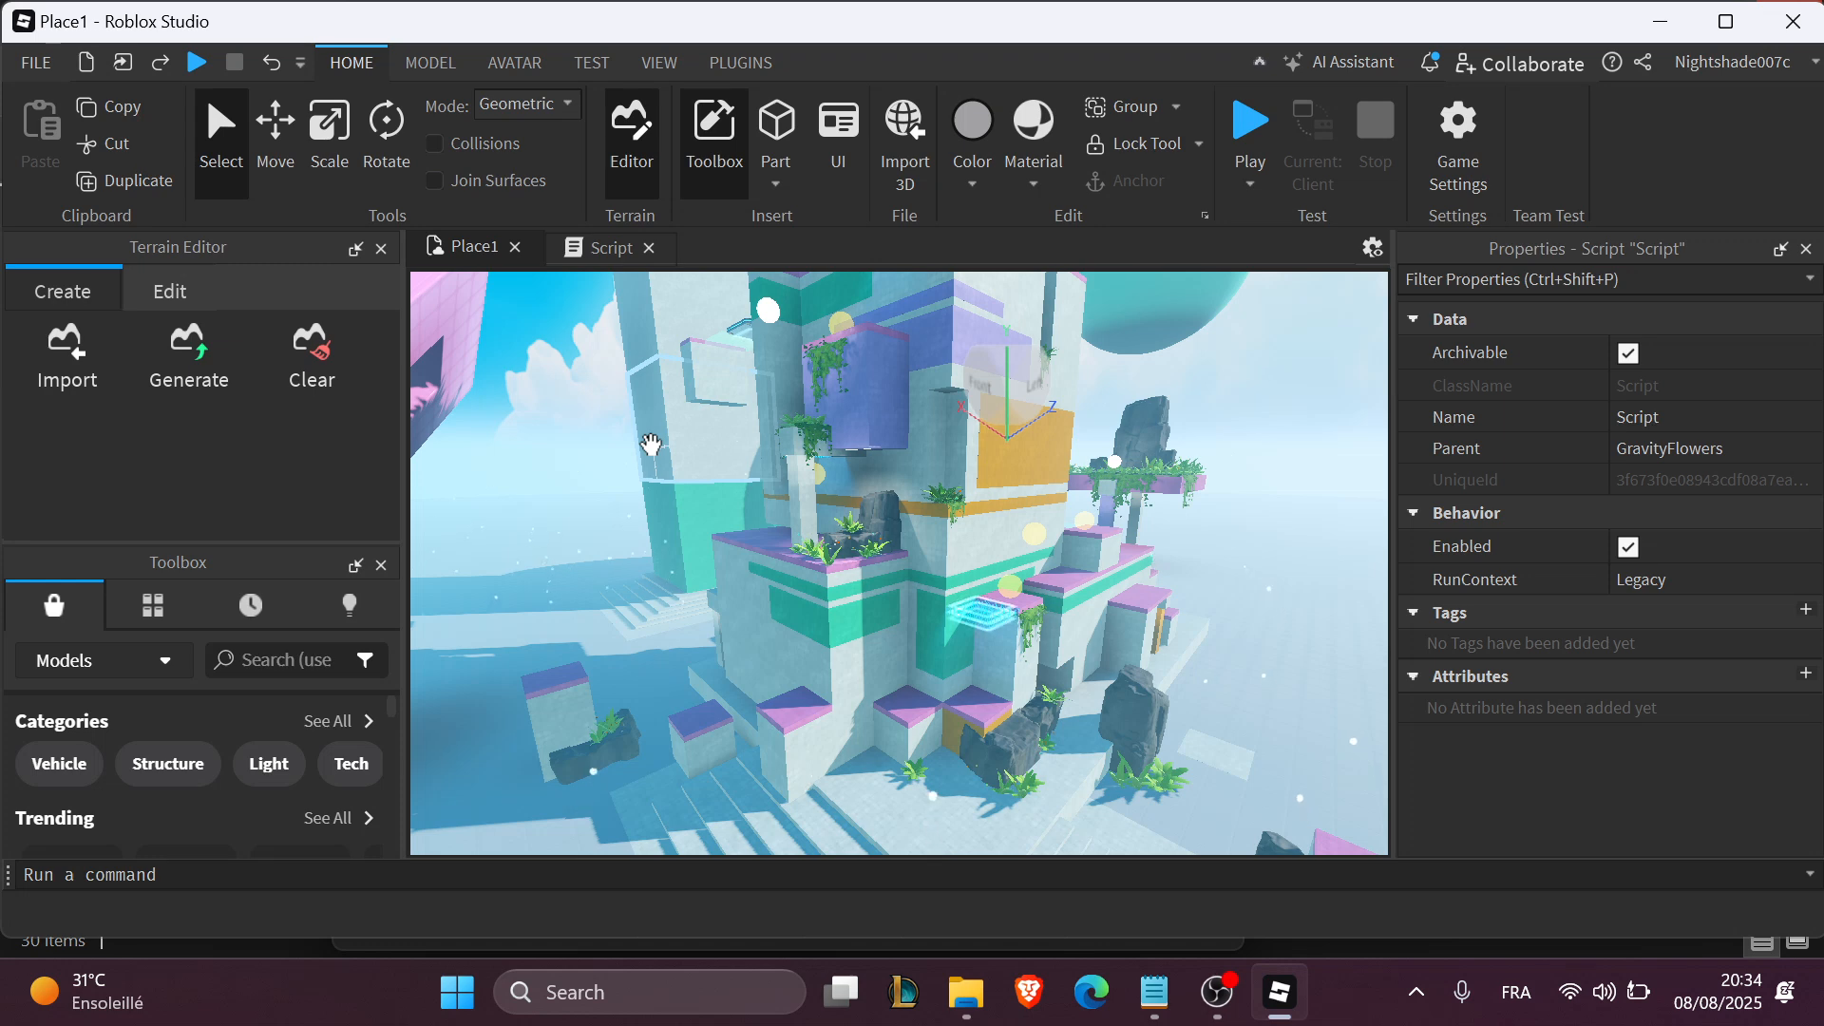
mouse_move(1093, 483)
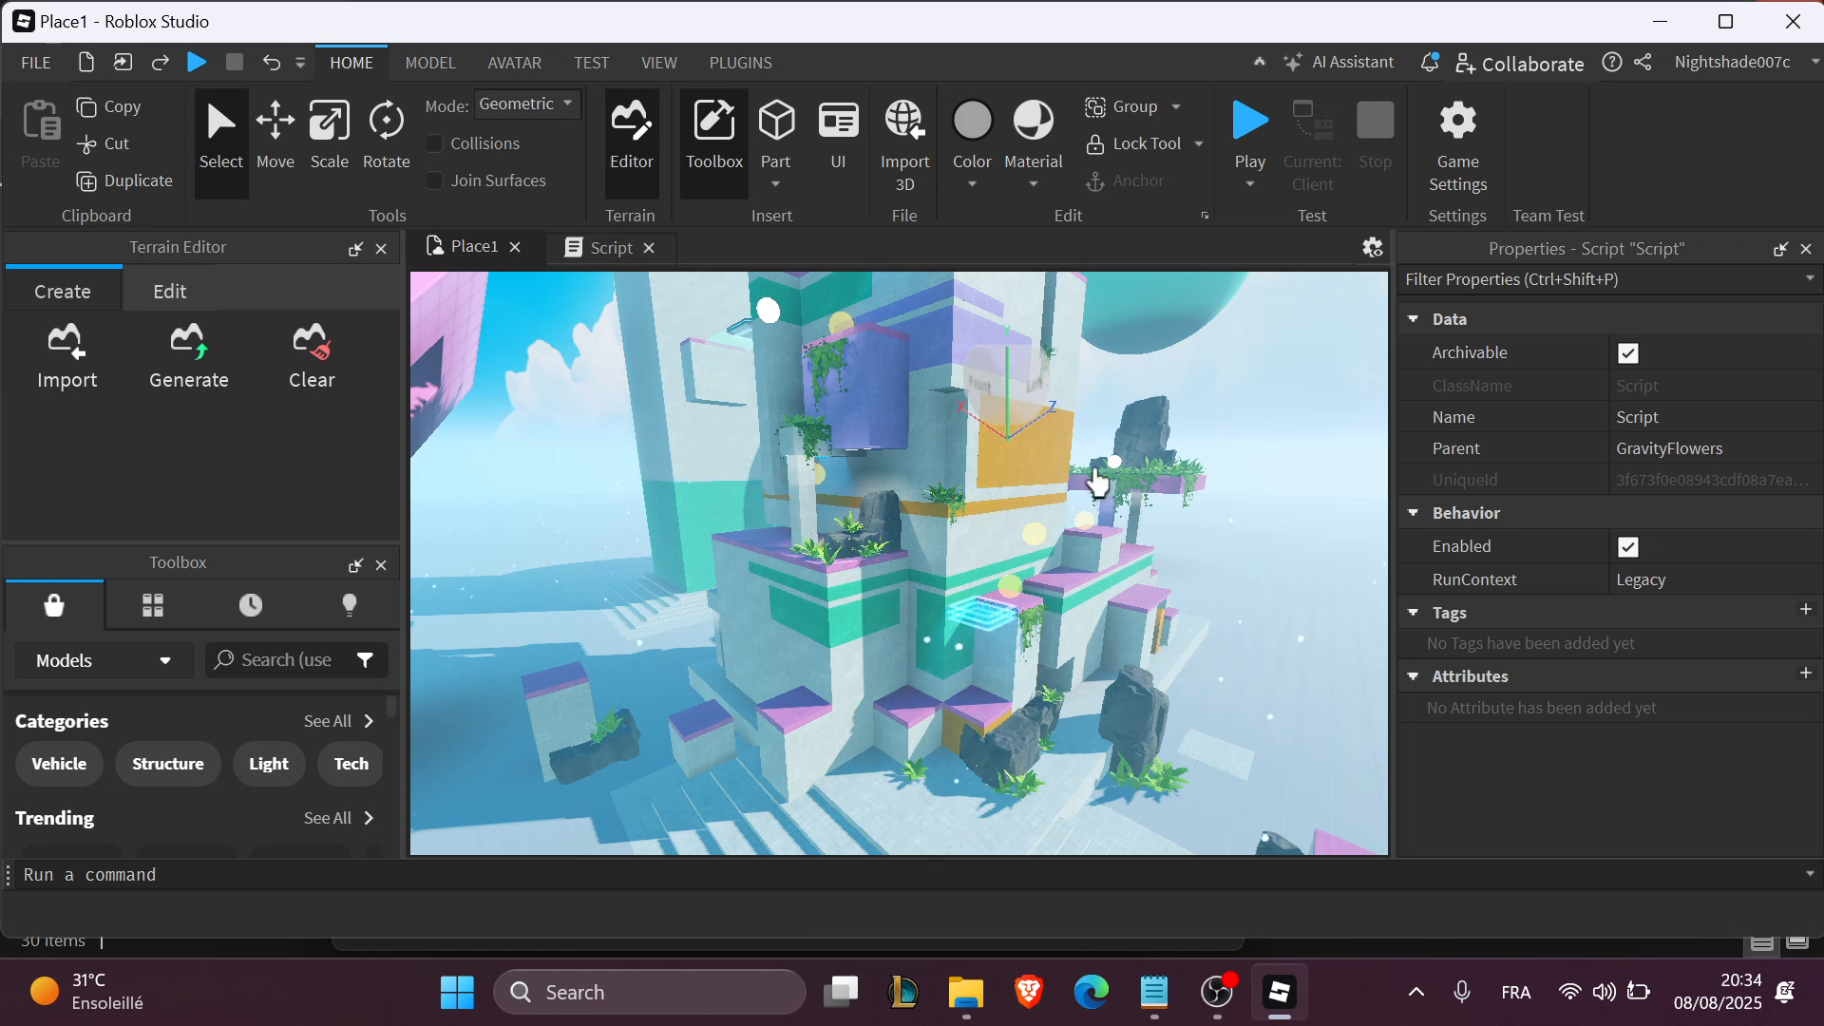